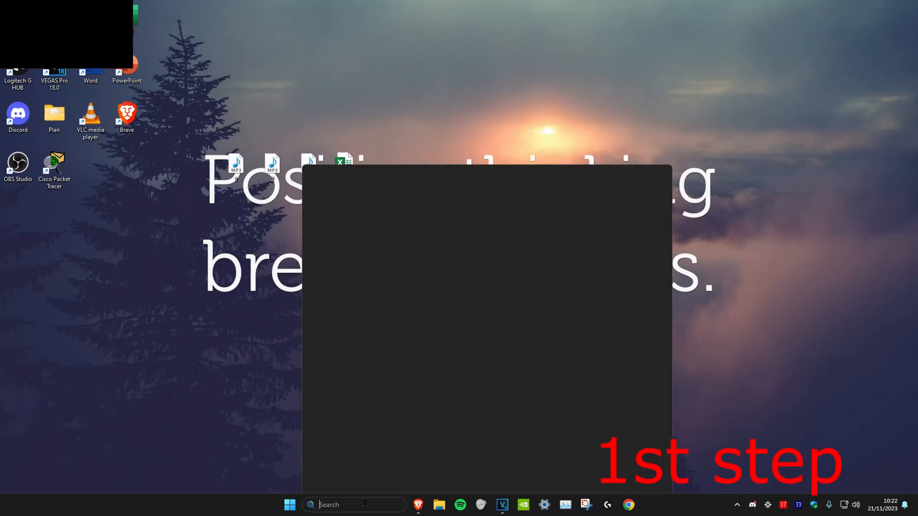
# Reach System > Power in Settings and reveal the Screen and sleep options
pyautogui.write('settings')
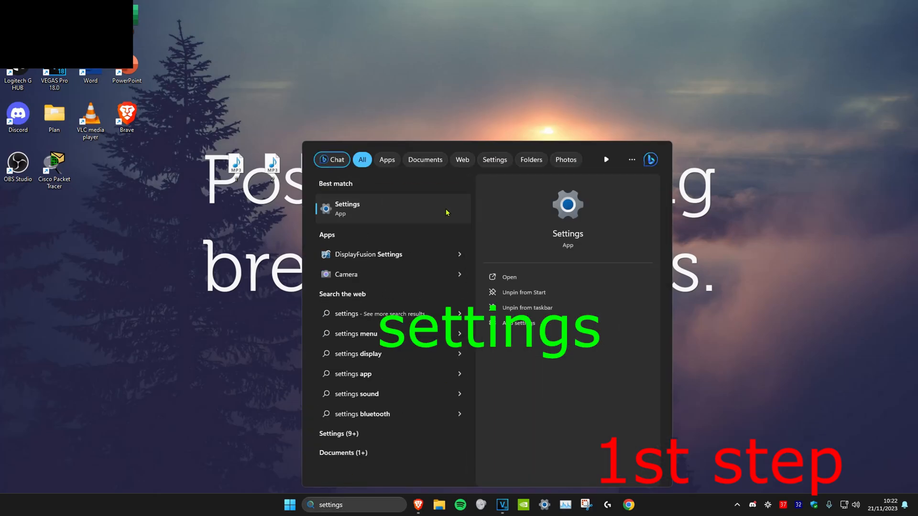
pyautogui.click(347, 208)
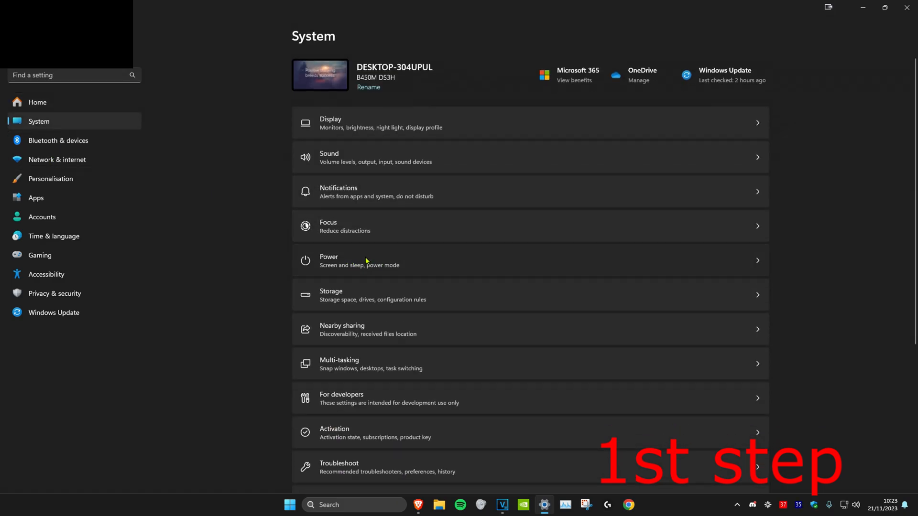
pyautogui.click(329, 260)
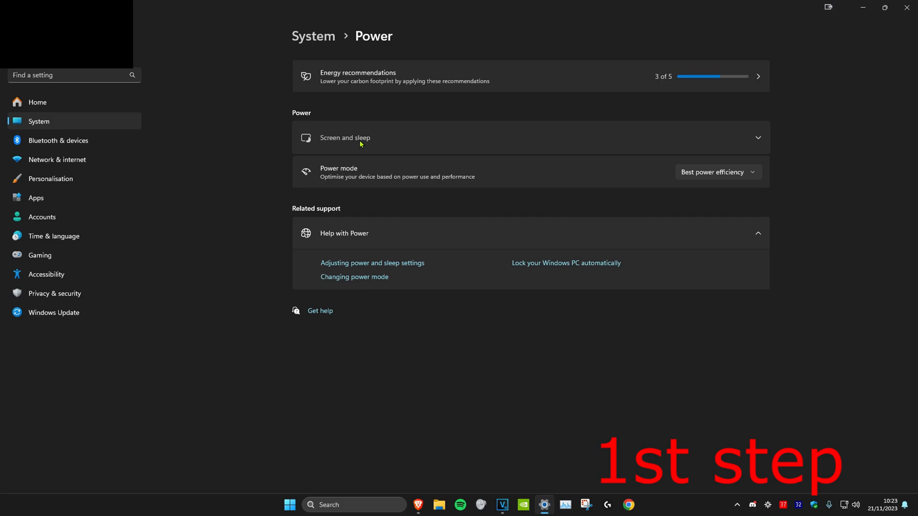
pyautogui.click(345, 137)
pyautogui.write('edit')
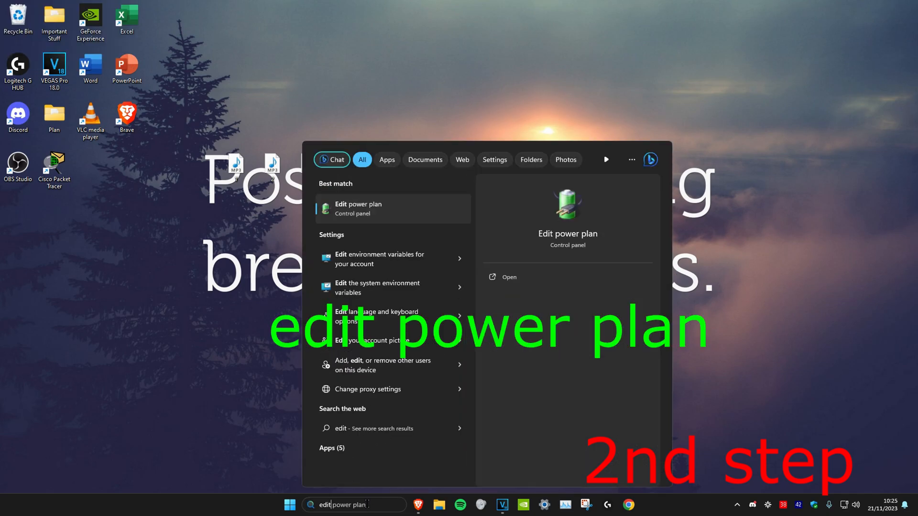
# Reach Control Panel's Power Options listing the Balanced, High performance and Ultimate Performance plans
pyautogui.click(357, 209)
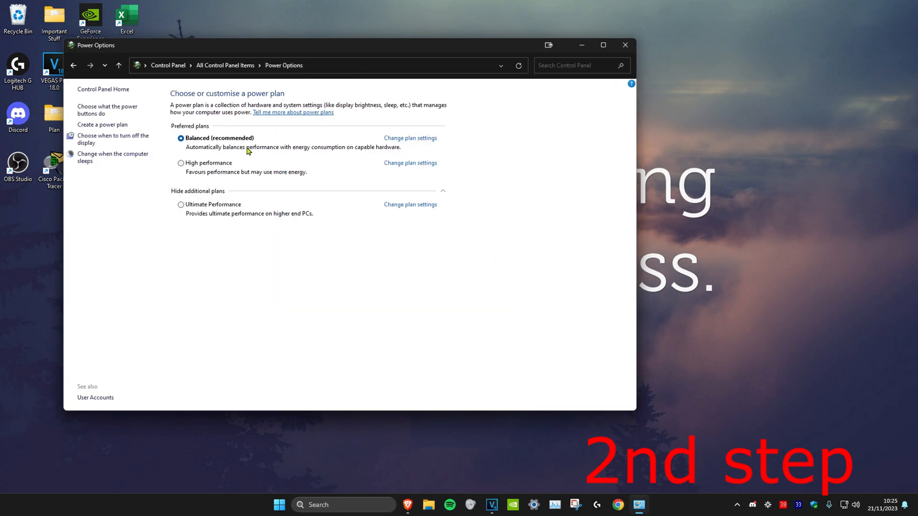
pyautogui.moveTo(408, 145)
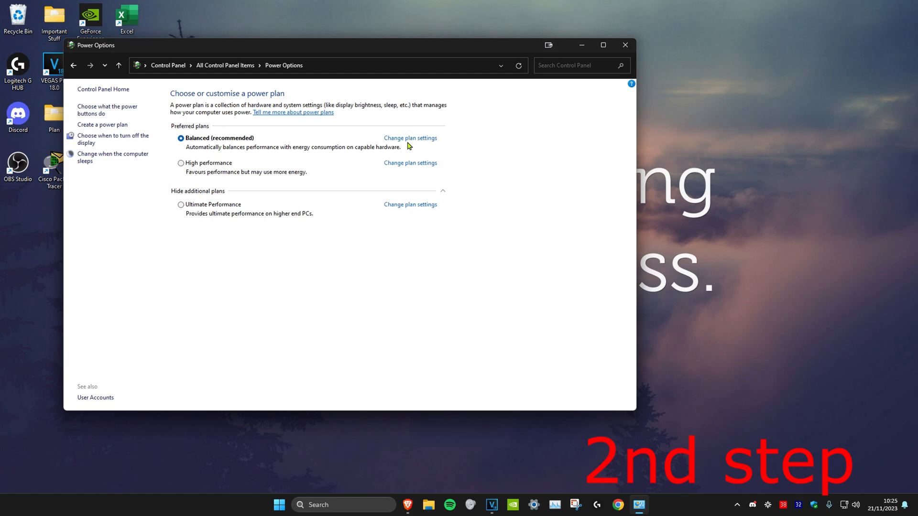
# Set the Balanced plan's display turn-off and computer sleep to Never
pyautogui.click(410, 138)
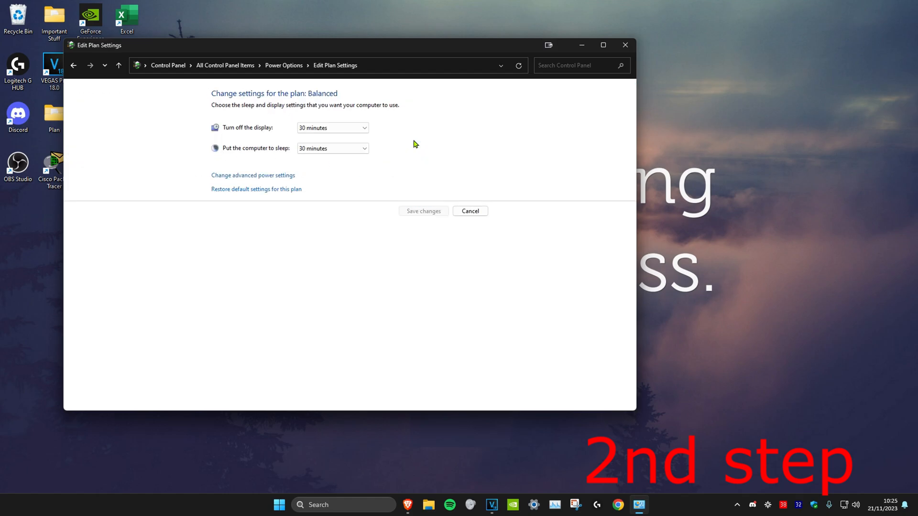
pyautogui.click(331, 127)
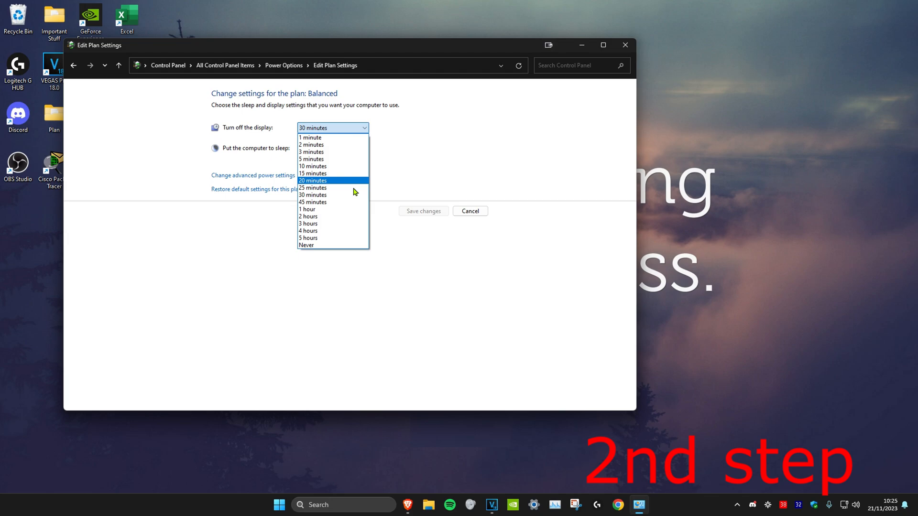
pyautogui.click(306, 245)
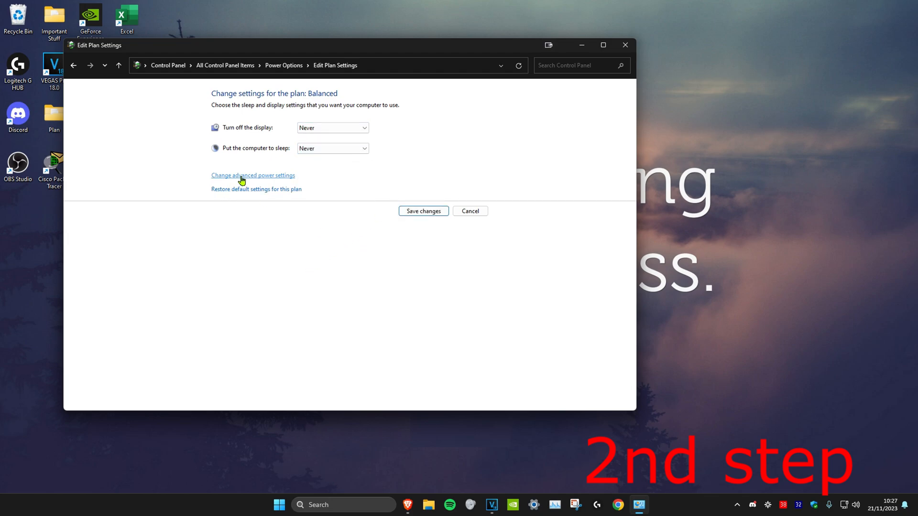
# In advanced power settings, change Hard disk > Turn off hard disk after to 120 minutes
pyautogui.click(252, 175)
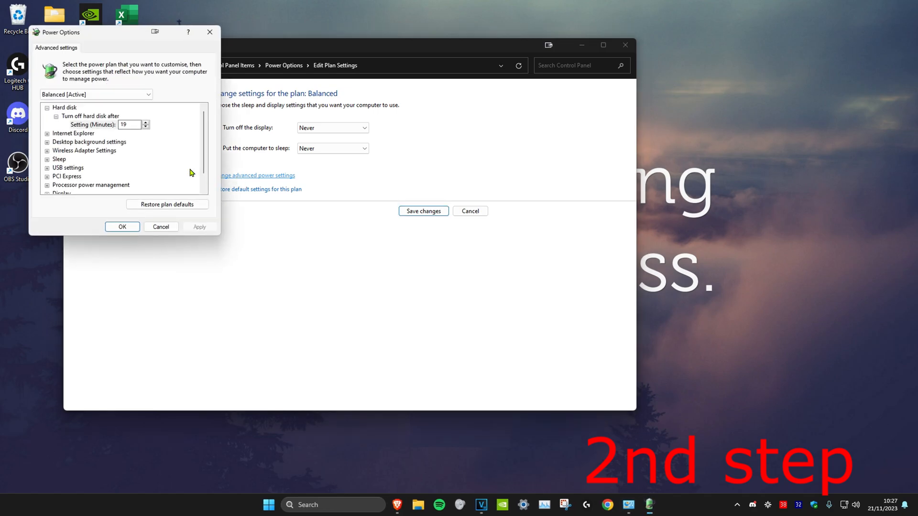
pyautogui.click(46, 108)
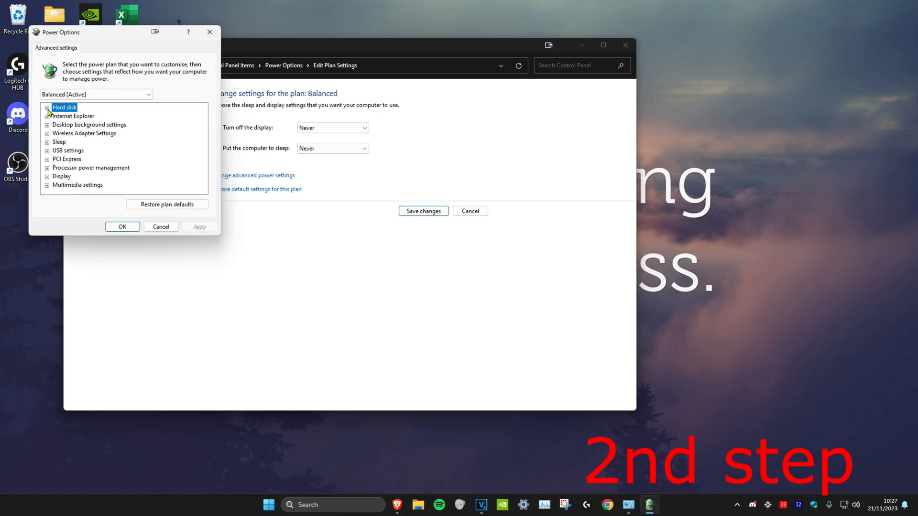
pyautogui.click(47, 109)
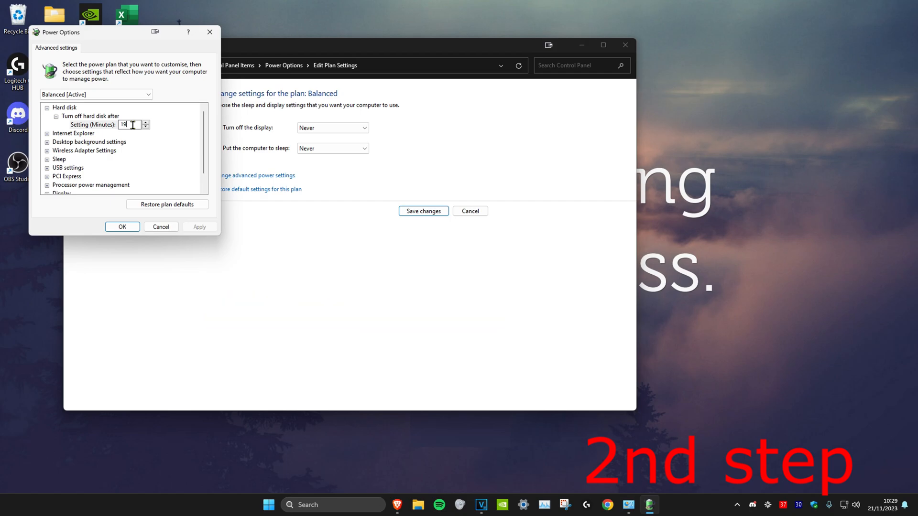
pyautogui.write('360')
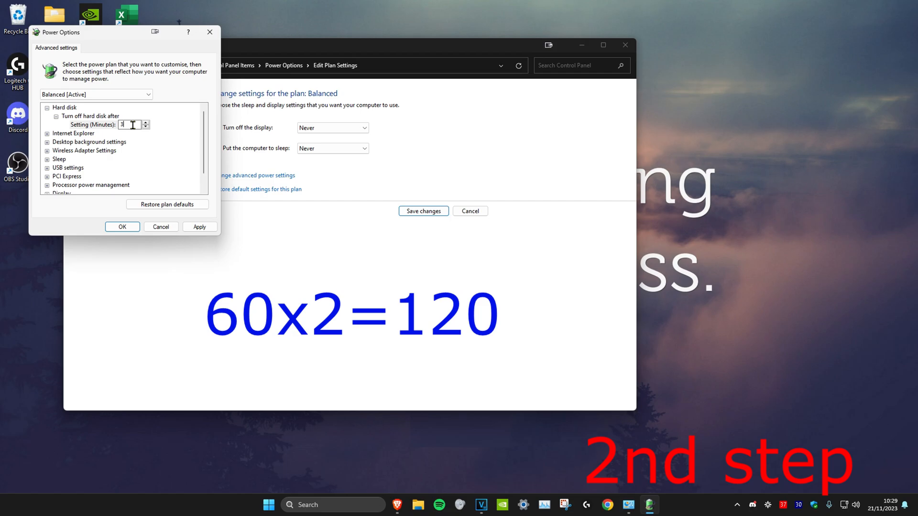
pyautogui.write('120')
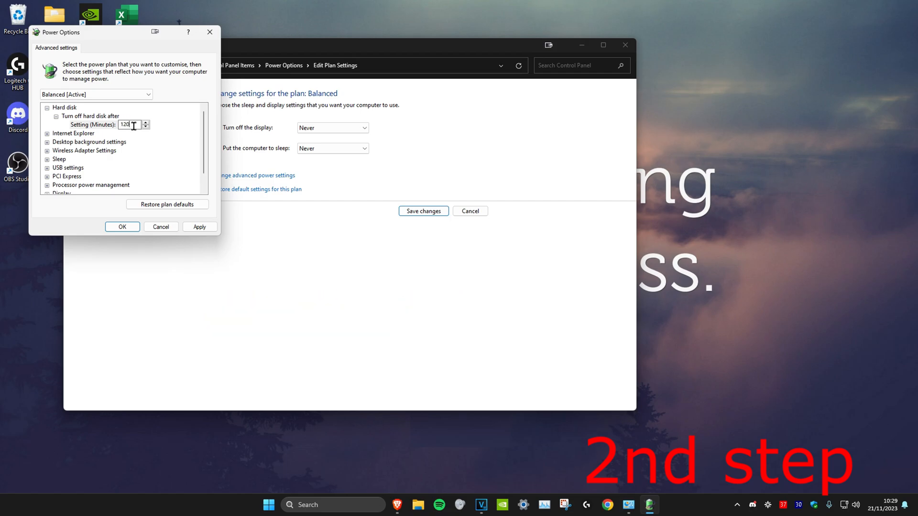